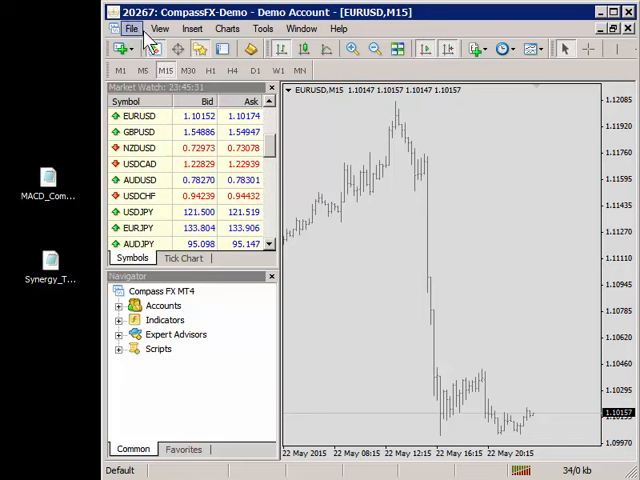
Open MetaTrader 4's File menu.
click(131, 28)
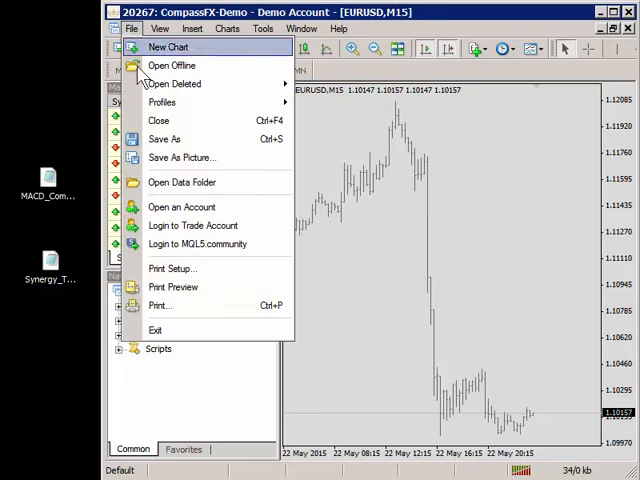
mouse_move(182, 182)
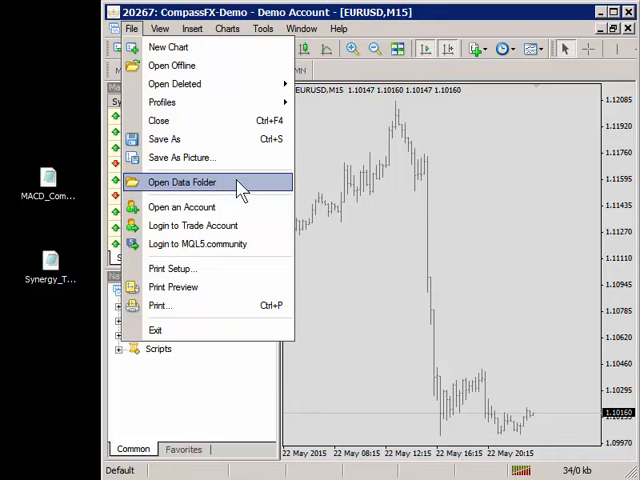
Open the terminal's data folder and navigate into MQL4\Indicators.
click(182, 182)
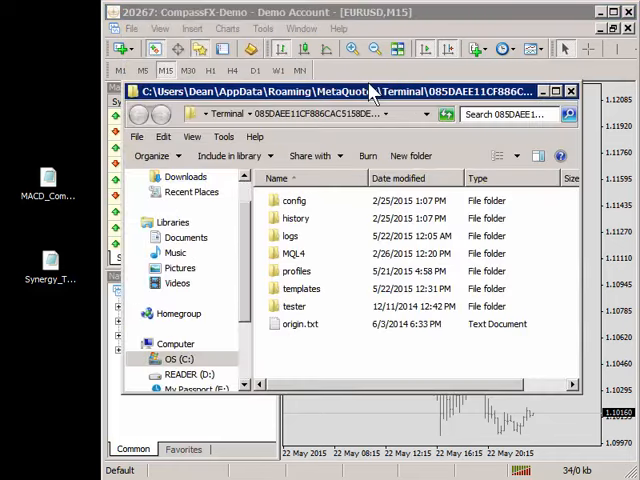
mouse_move(510, 375)
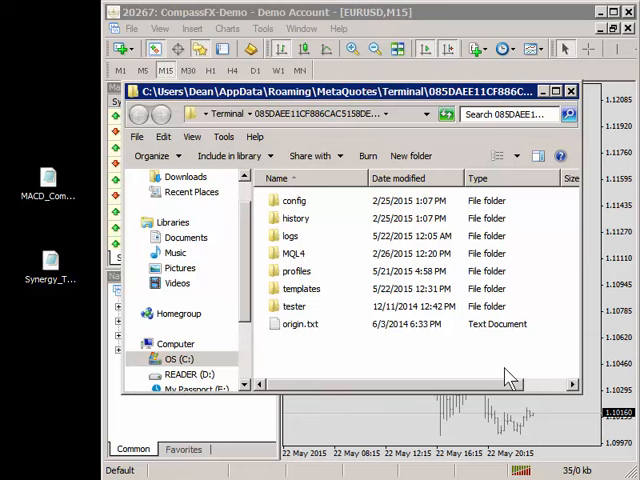
mouse_move(470, 357)
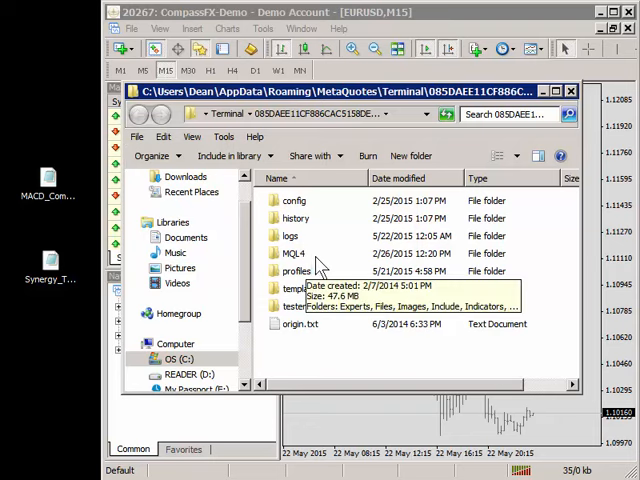
click(295, 253)
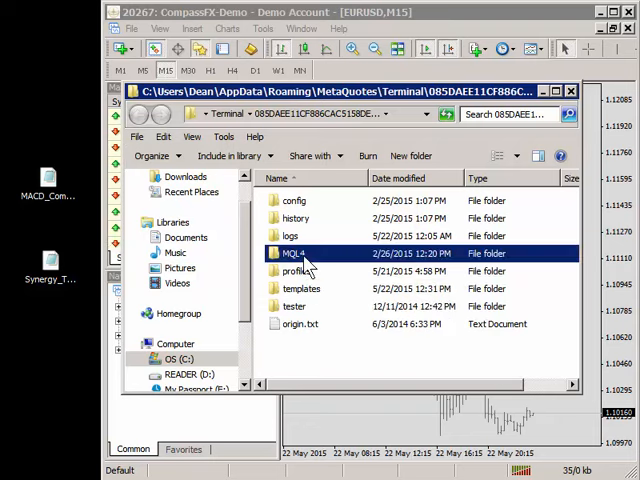
double_click(295, 253)
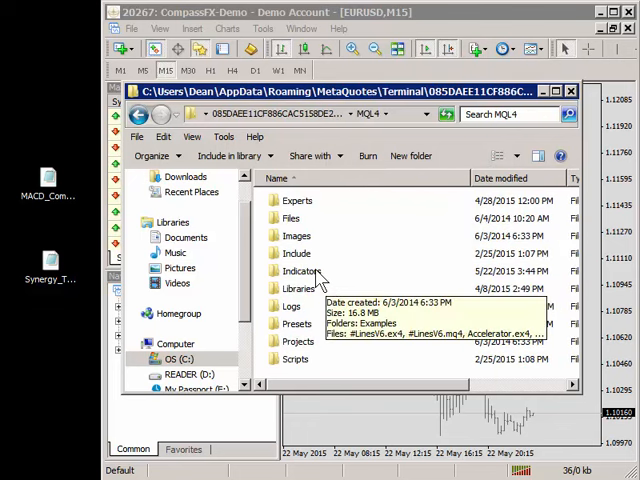
double_click(302, 271)
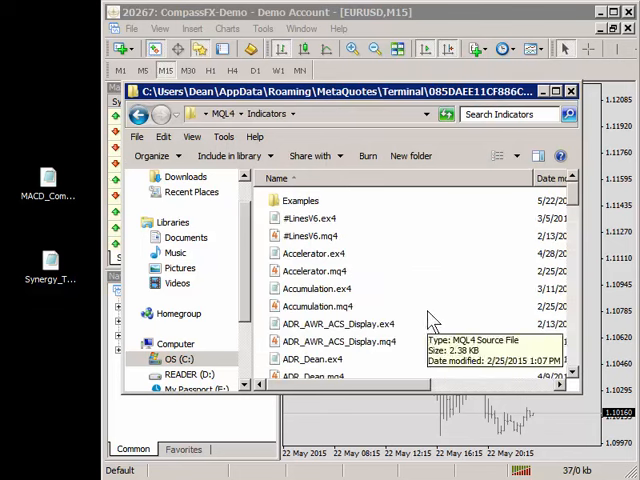
mouse_move(490, 258)
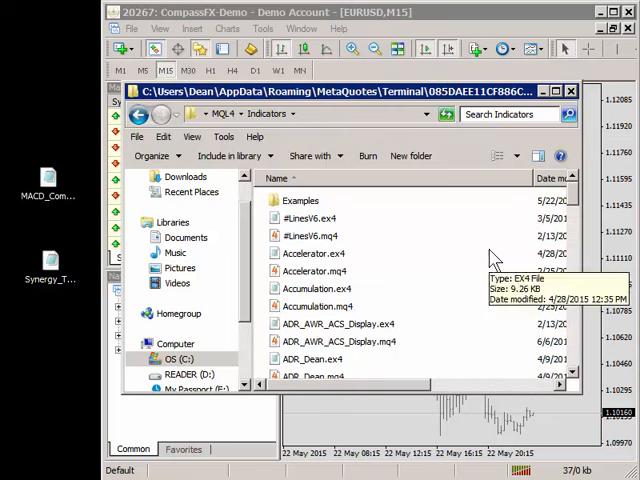
mouse_move(230, 228)
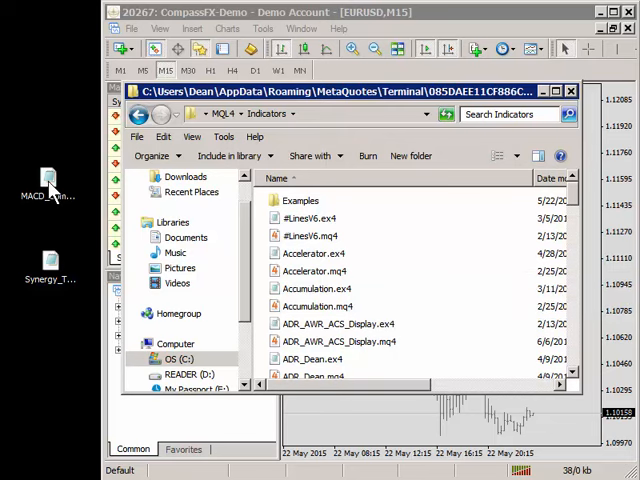
mouse_move(348, 260)
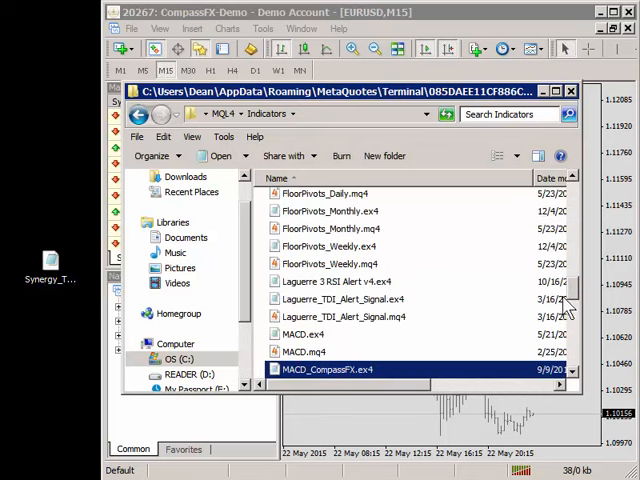
Paste Synergy_TDI_Basic.ex4 into the MQL4\Indicators folder.
scroll(down, 3)
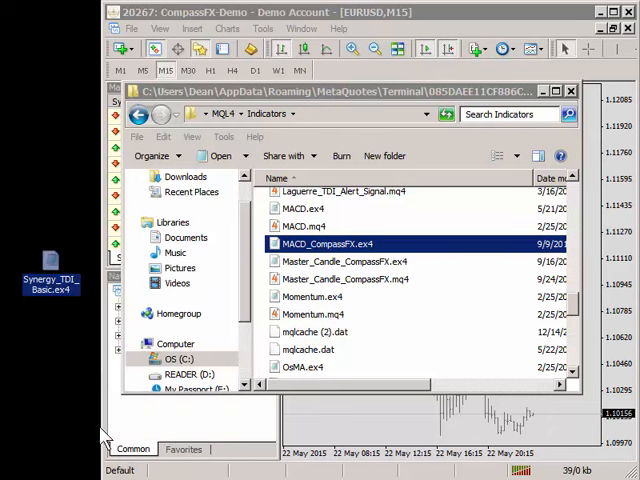
right_click(310, 296)
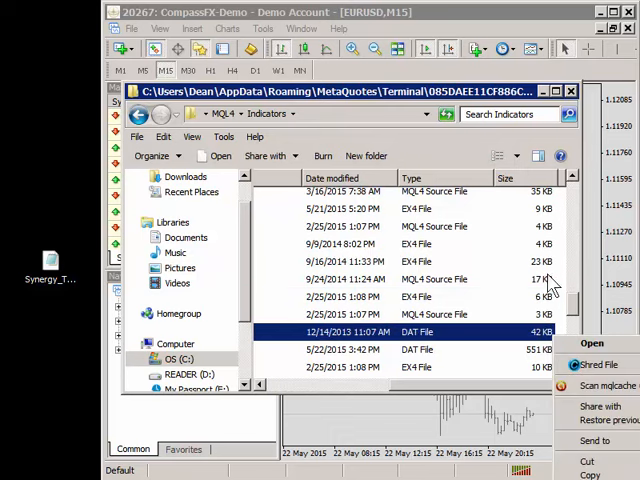
right_click(400, 340)
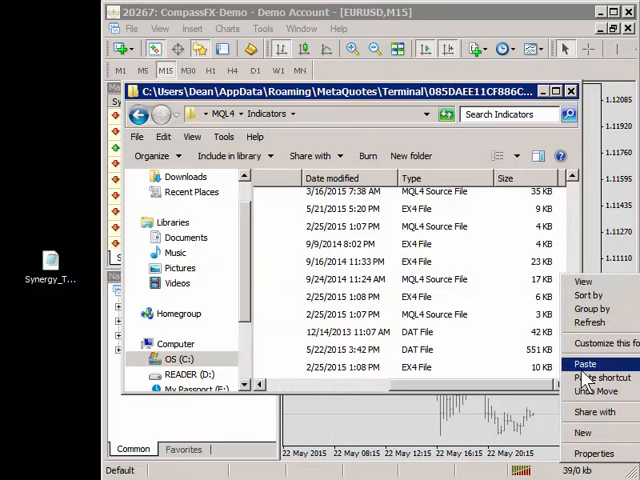
click(586, 363)
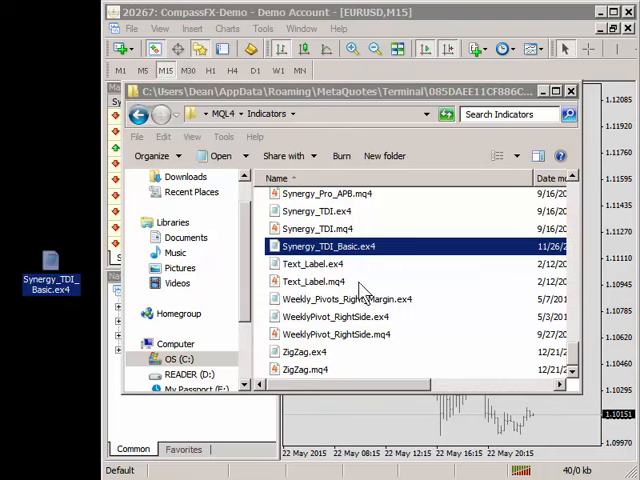
mouse_move(377, 264)
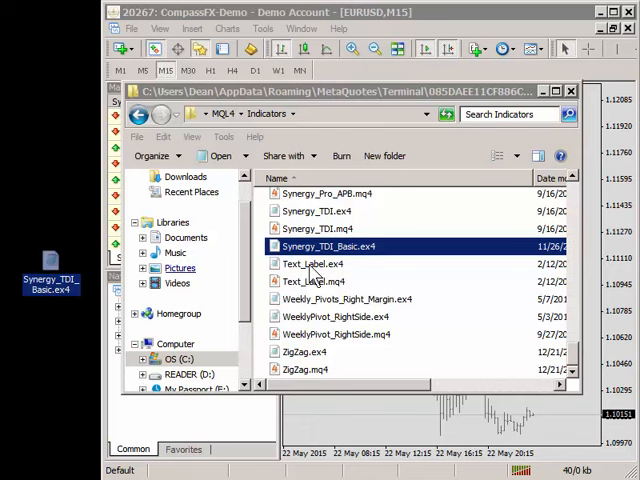
mouse_move(435, 305)
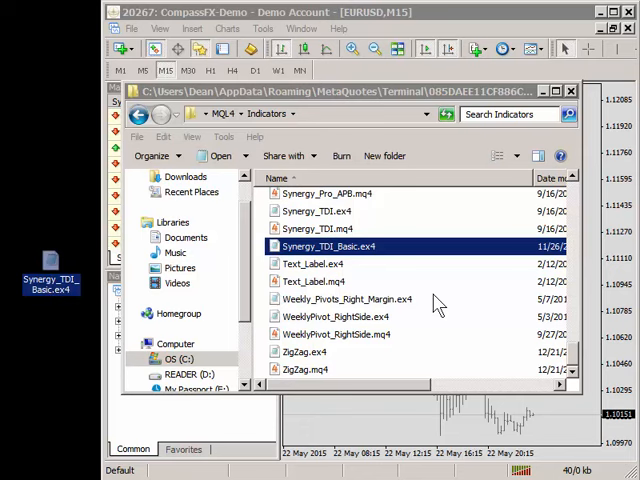
mouse_move(75, 282)
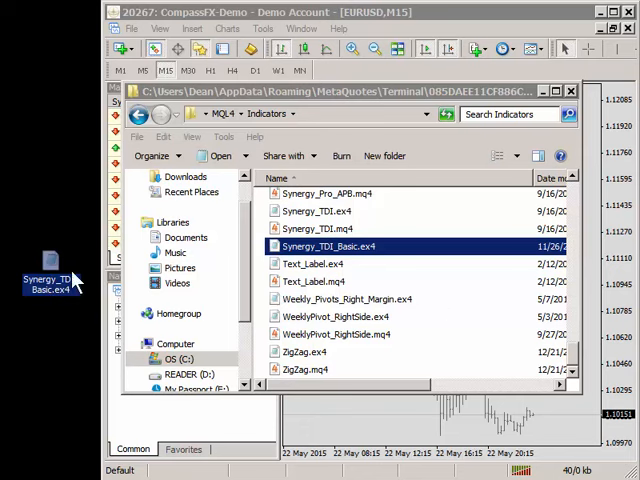
Go back from Indicators through MQL4 to the terminal's data folder.
right_click(50, 280)
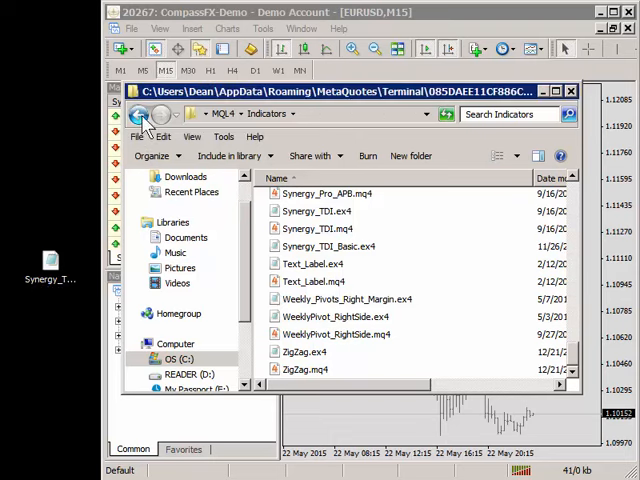
click(137, 113)
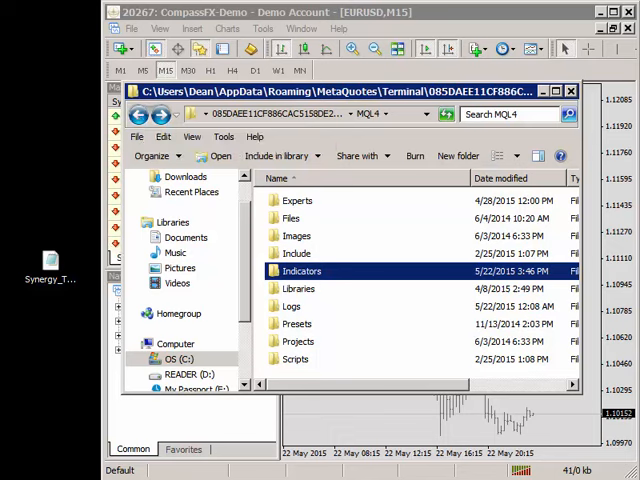
mouse_move(332, 210)
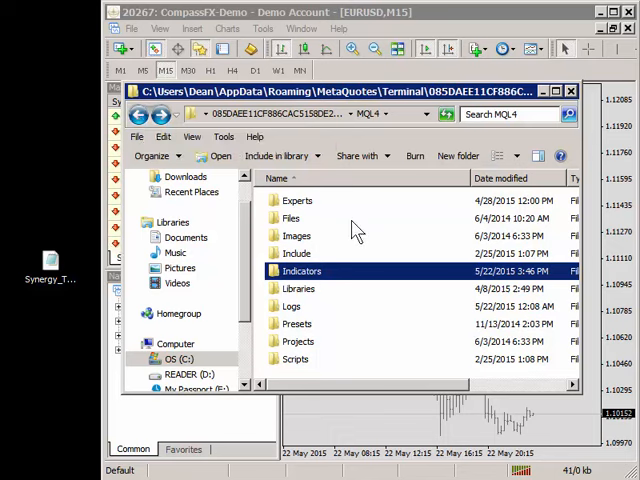
mouse_move(310, 365)
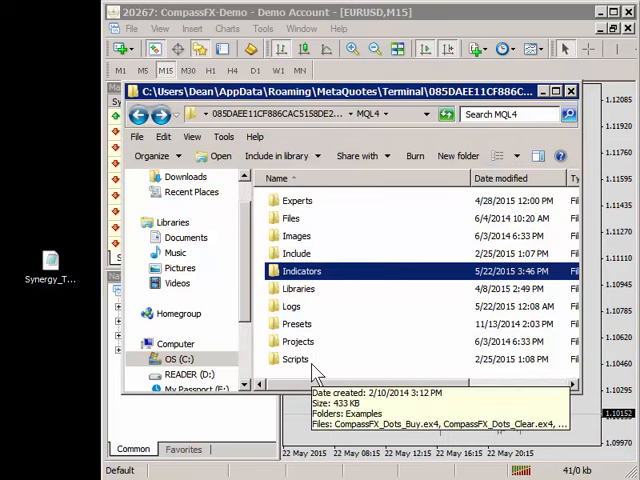
mouse_move(335, 245)
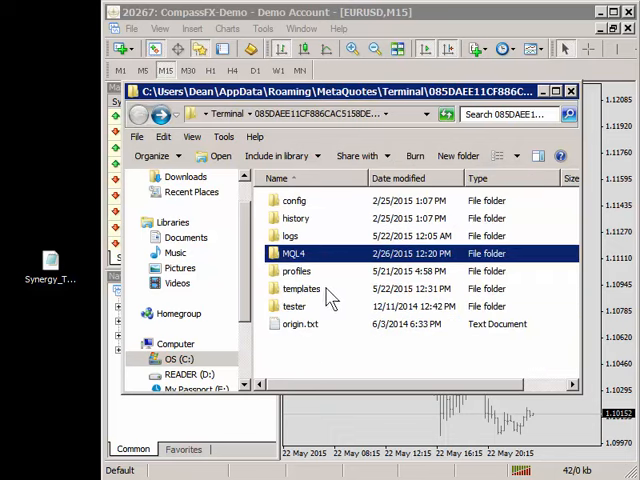
click(301, 288)
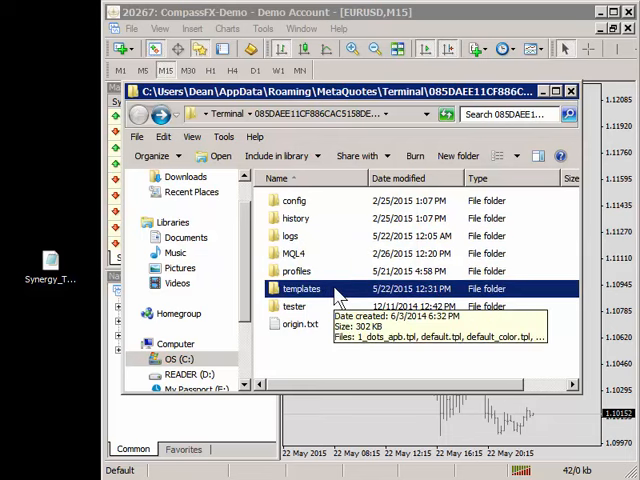
mouse_move(390, 335)
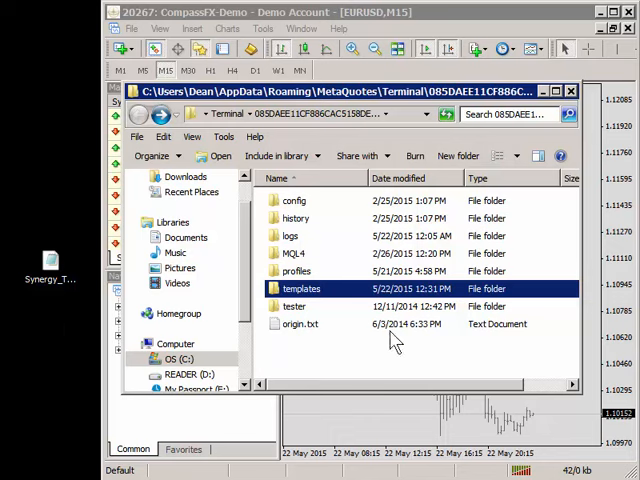
mouse_move(205, 137)
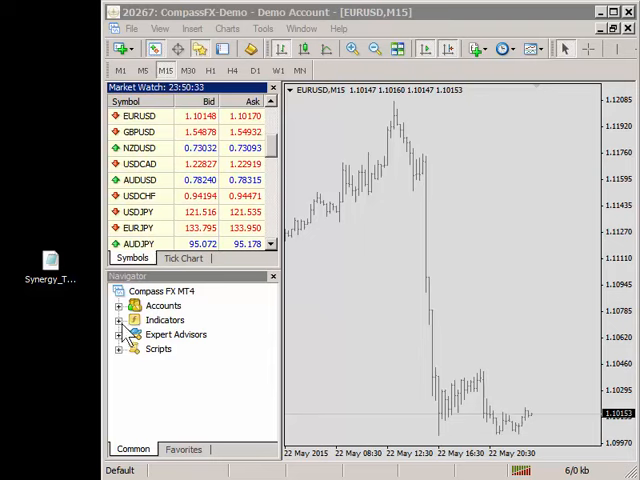
Expand the Navigator's Indicators list and scroll through the installed indicators.
click(119, 320)
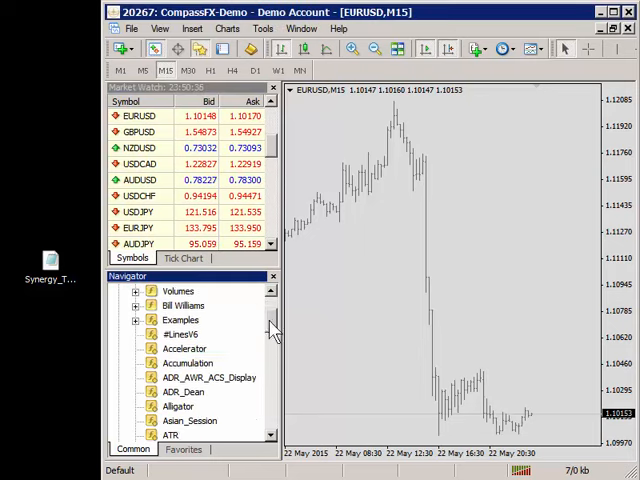
scroll(down, 3)
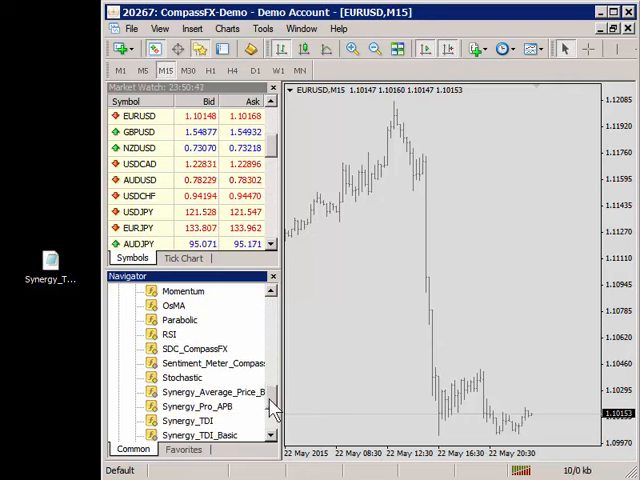
scroll(down, 3)
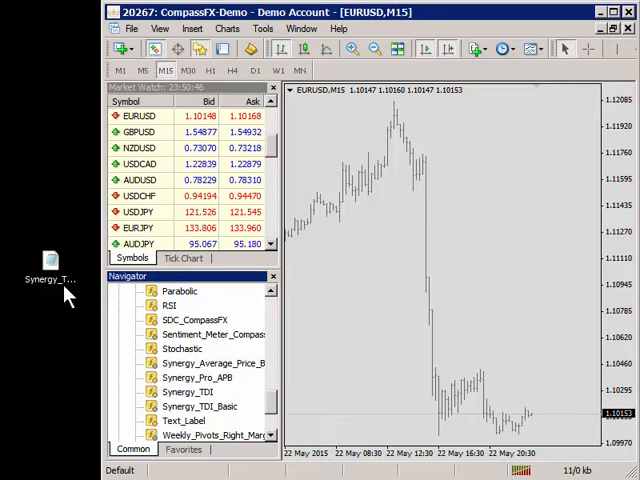
click(50, 278)
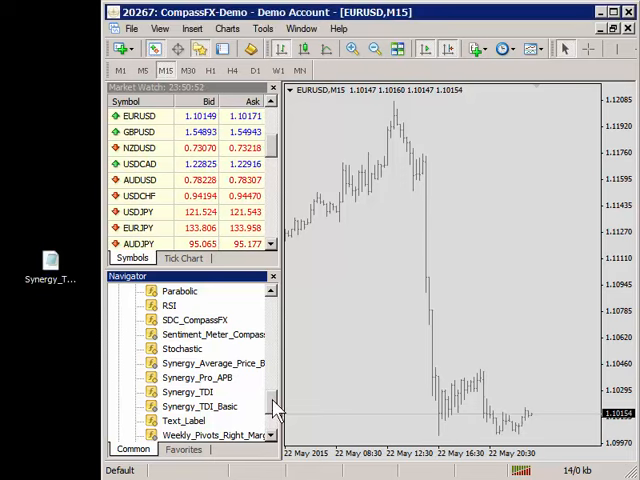
Attach MACD_CompassFX to the EURUSD M15 chart from the Navigator.
scroll(up, 3)
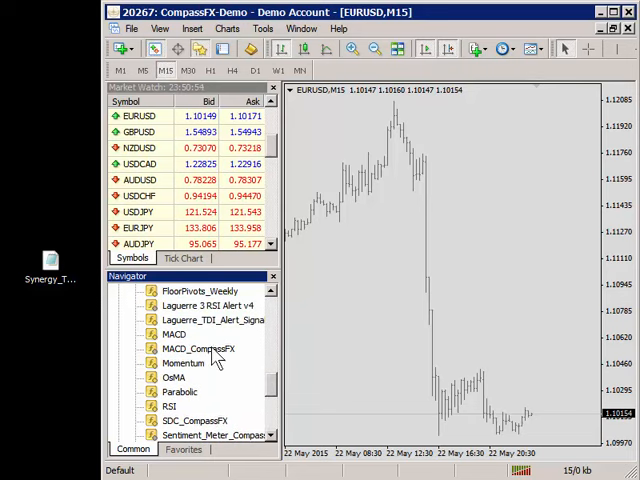
click(198, 348)
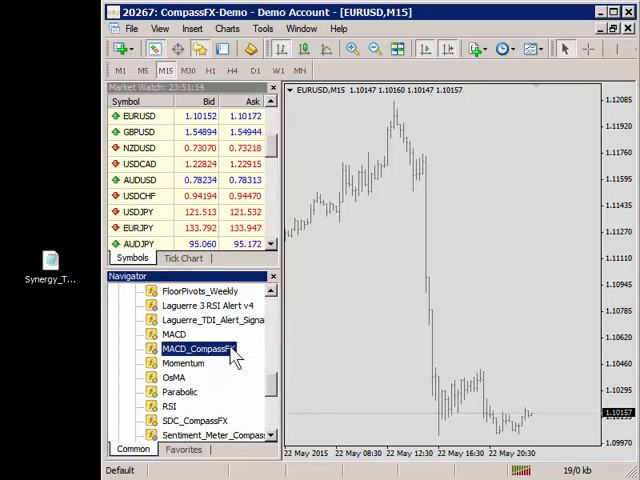
mouse_move(387, 293)
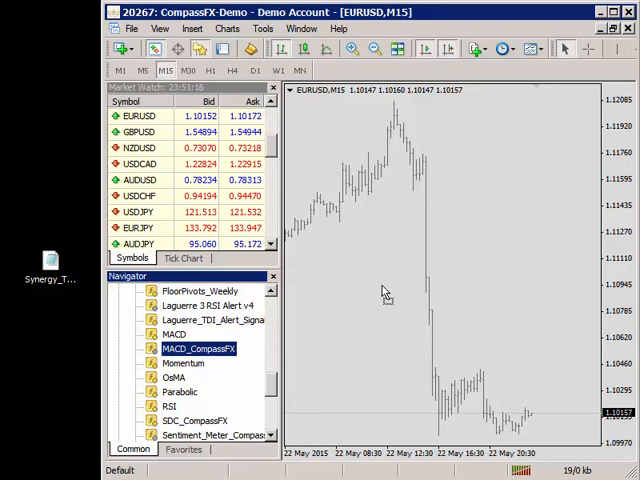
double_click(198, 348)
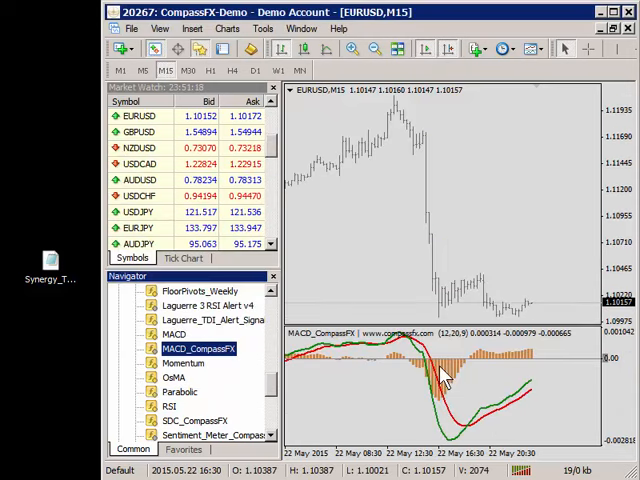